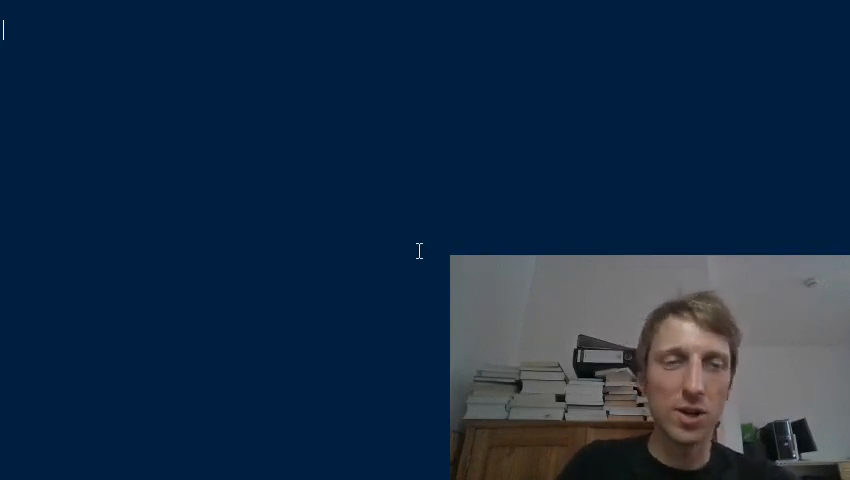
# Step: Define class Dog with an empty do_nothing() method
pyautogui.write('class Dog')
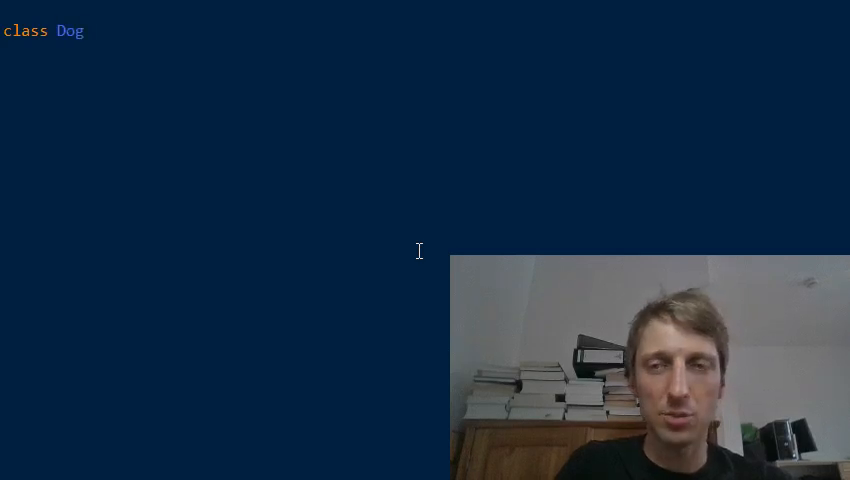
pyautogui.write(':')
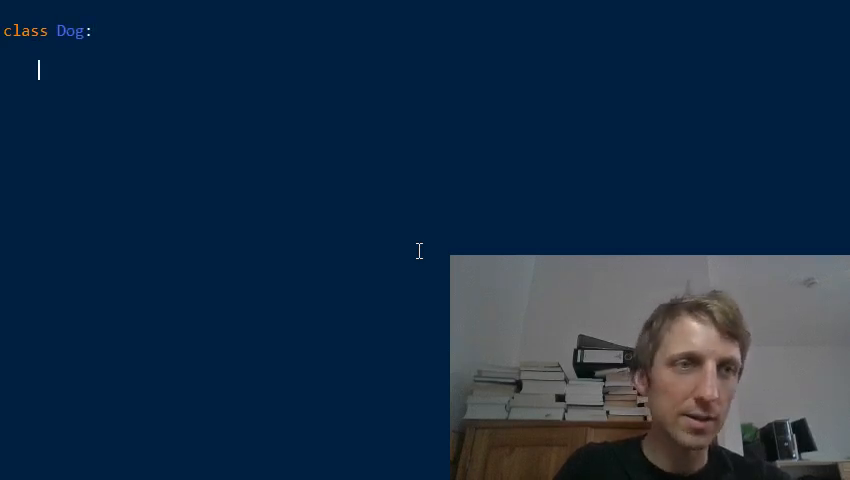
pyautogui.write('def do_')
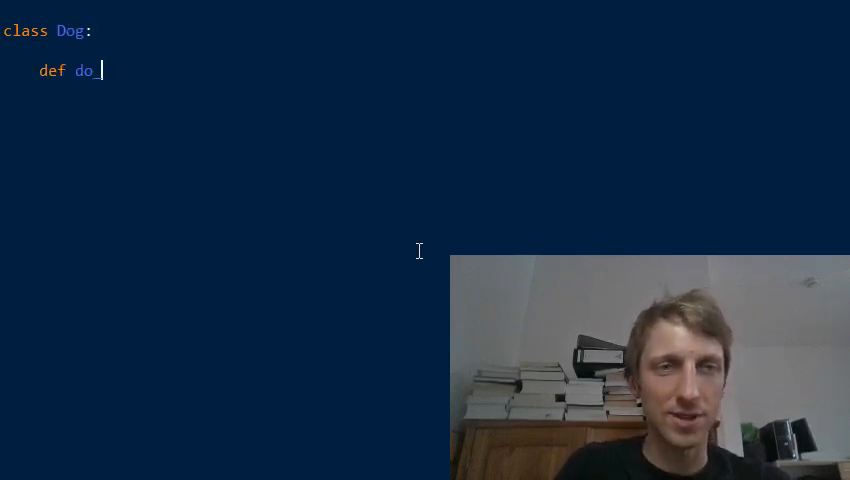
pyautogui.write('nothing()')
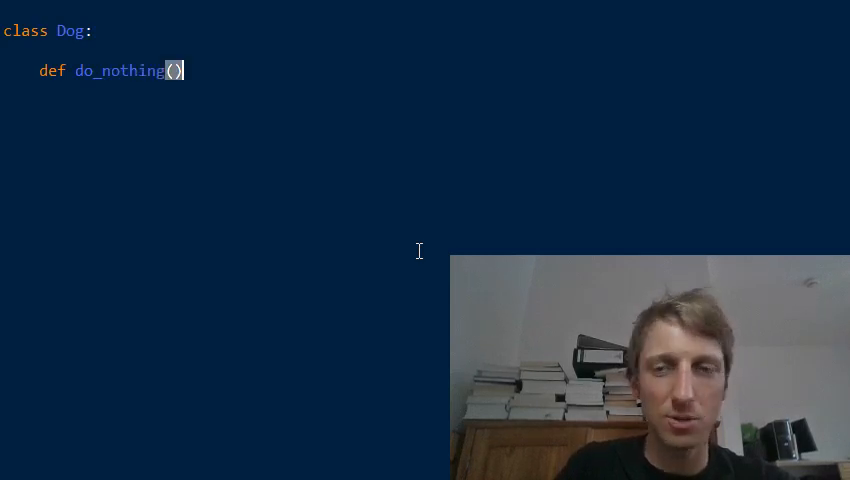
pyautogui.write(':')
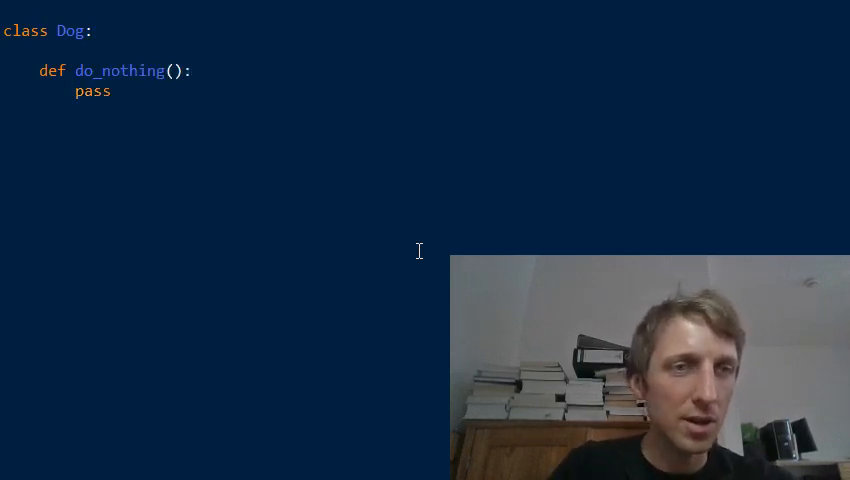
pyautogui.doubleClick(120, 70)
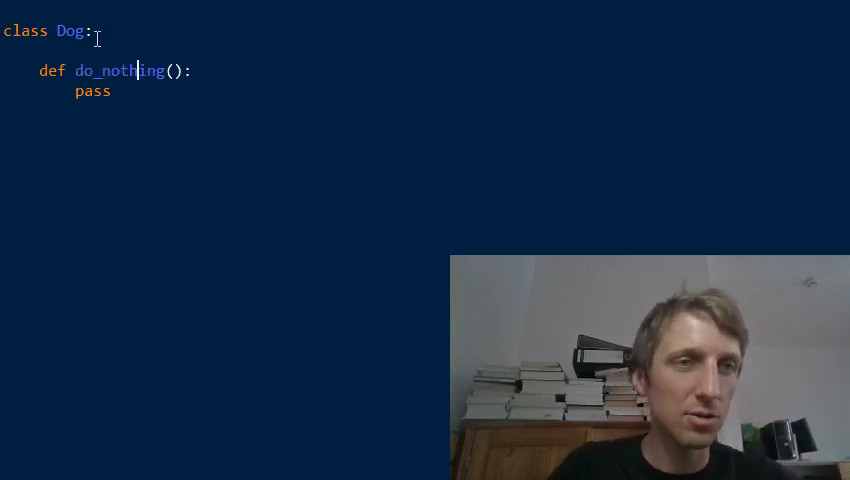
pyautogui.doubleClick(25, 31)
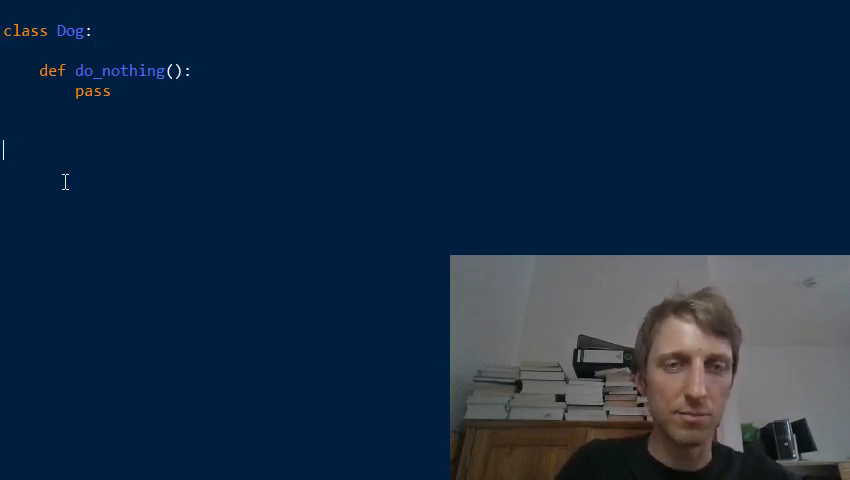
# Step: Create bello = Dog() and call bello.do_nothing() below the class
pyautogui.write('bello = Dog')
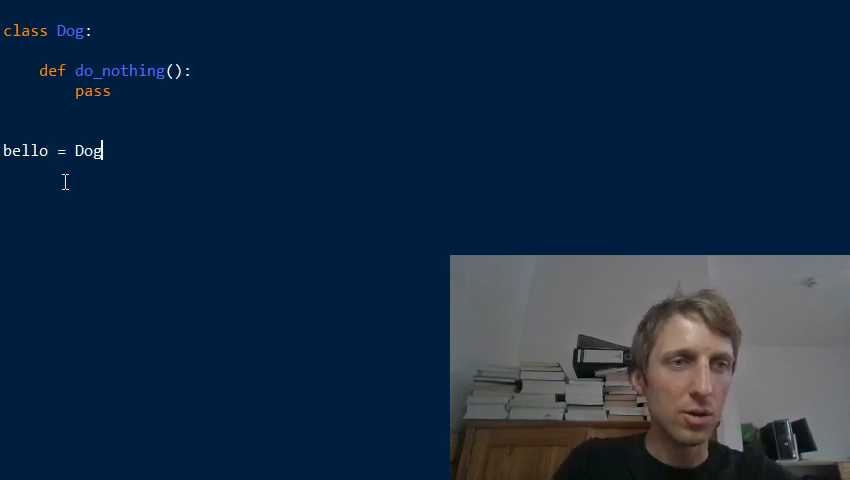
pyautogui.write('()')
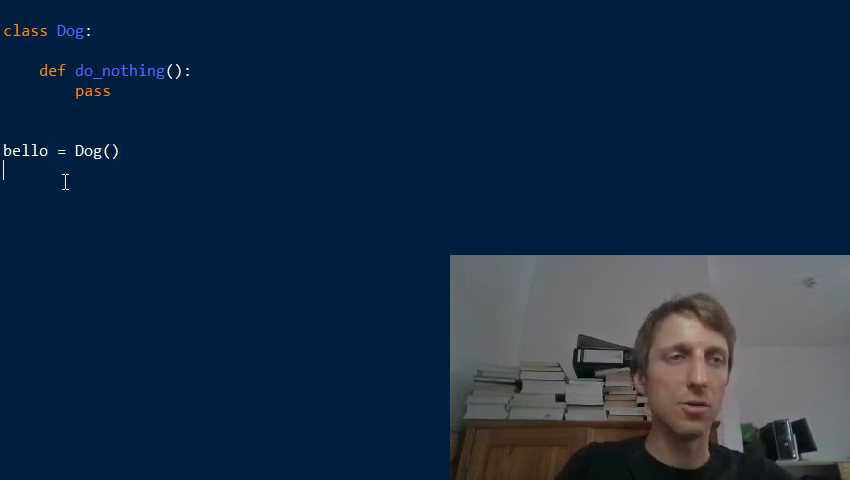
pyautogui.write('bello')
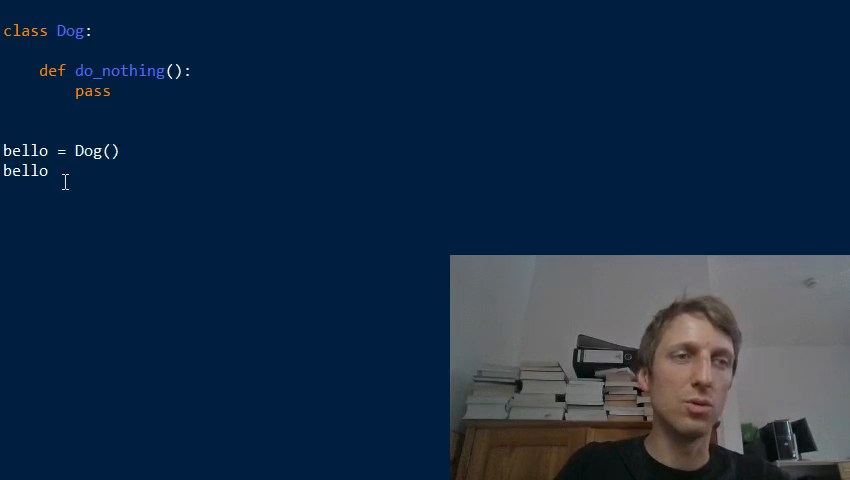
pyautogui.write('.do_No')
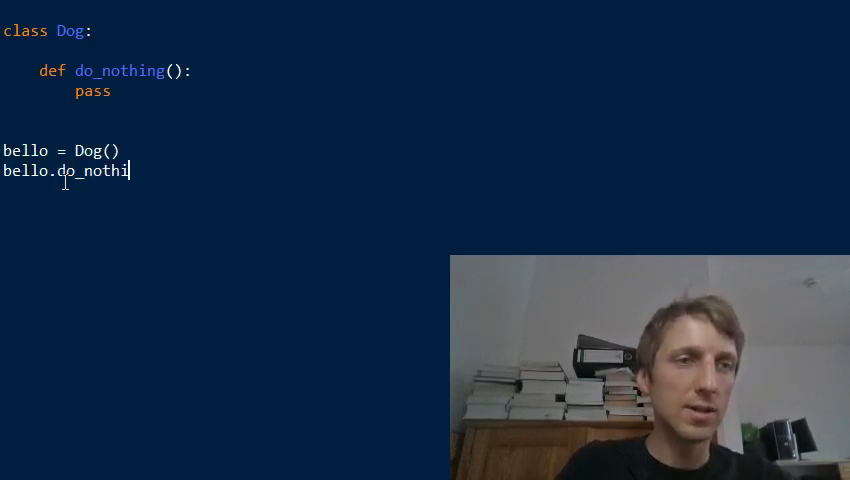
pyautogui.write('ng()')
pyautogui.click(225, 50)
pyautogui.write("'''")
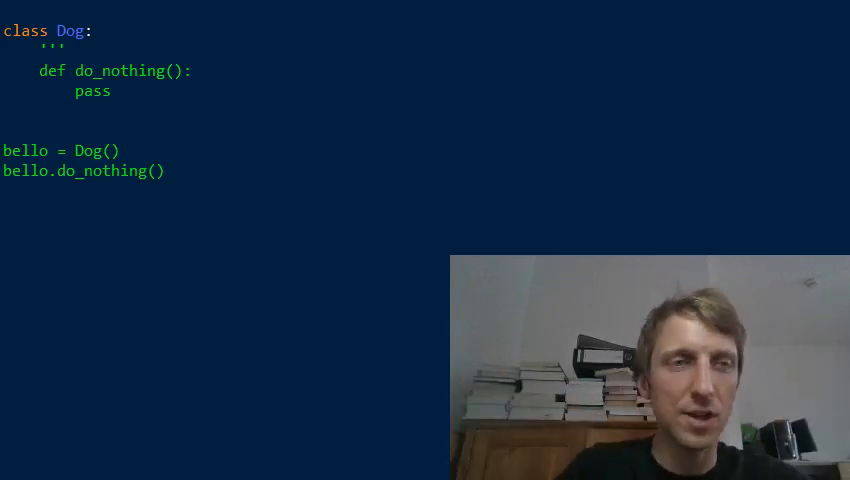
# Step: Add triple-quoted docstrings 'Your best friend.' to Dog and 'does nothing really' to do_nothing
pyautogui.write('y')
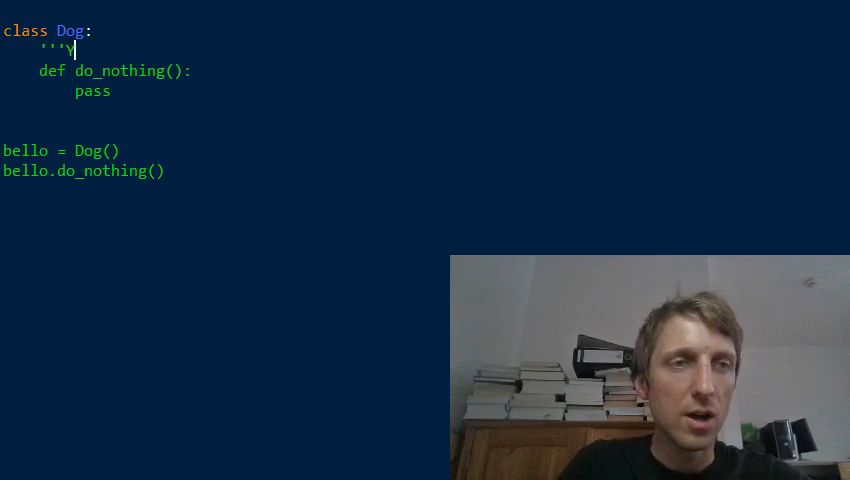
pyautogui.write('Your best friend.')
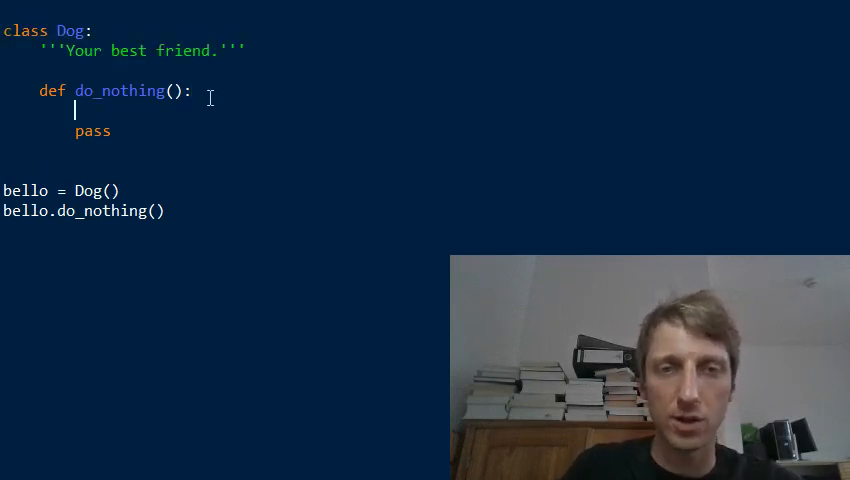
pyautogui.write("'''")
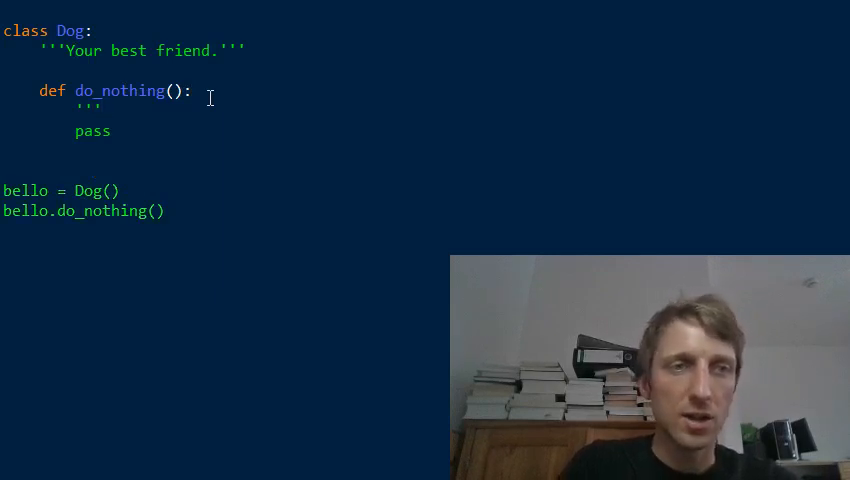
pyautogui.write("does nothing really''")
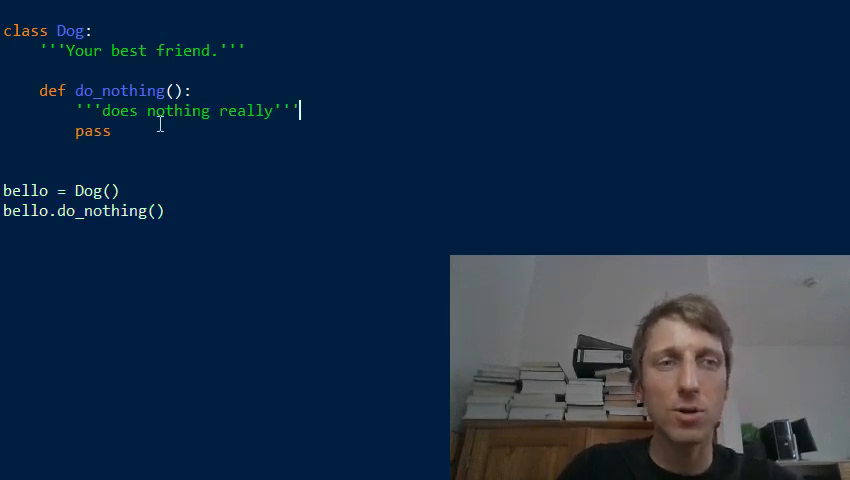
pyautogui.doubleClick(85, 50)
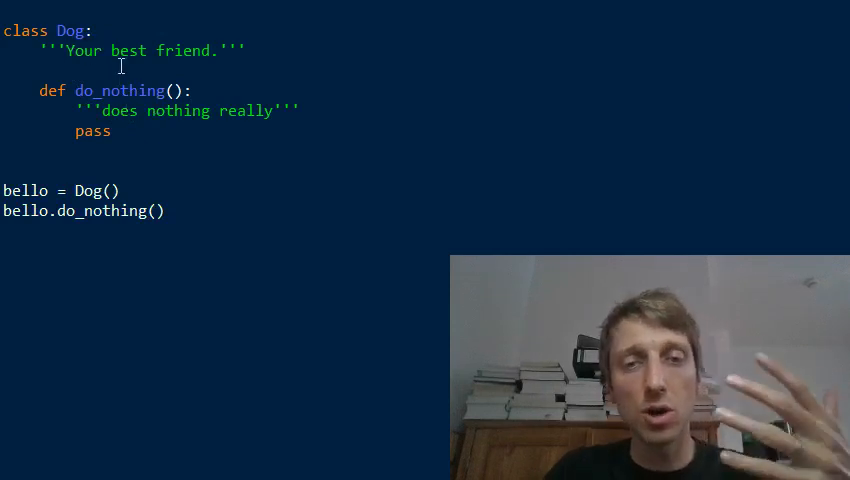
pyautogui.moveTo(183, 187)
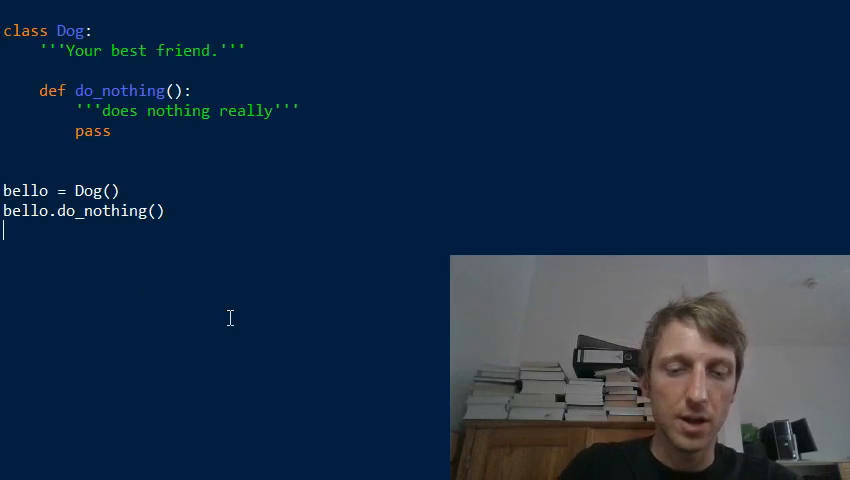
# Step: Add a print(Dog.__doc__) line below print(bello.__doc__)
pyautogui.write('print(bello.')
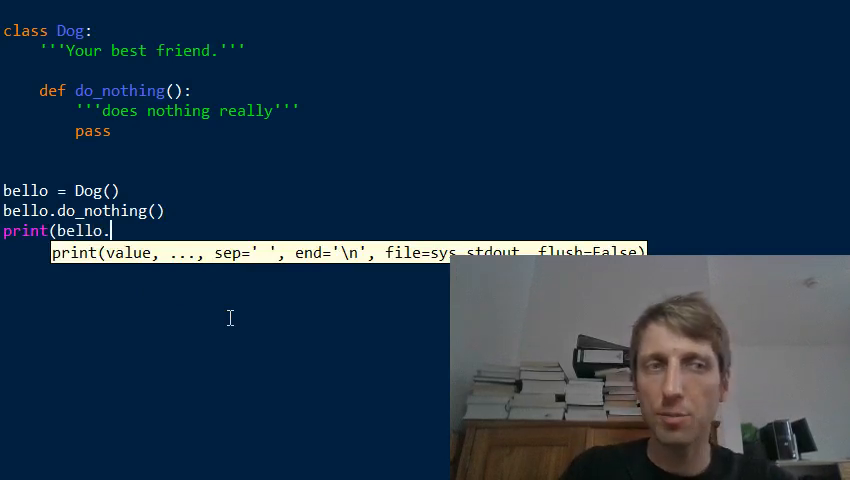
pyautogui.write('__doc__')
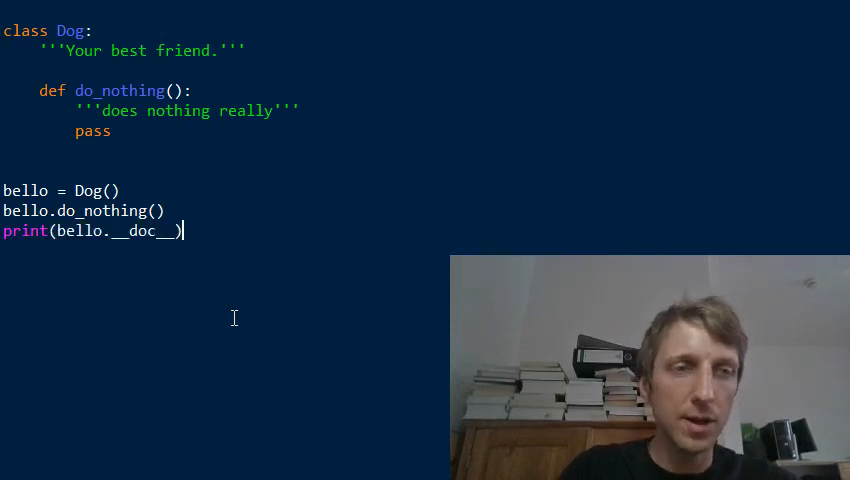
pyautogui.doubleClick(142, 230)
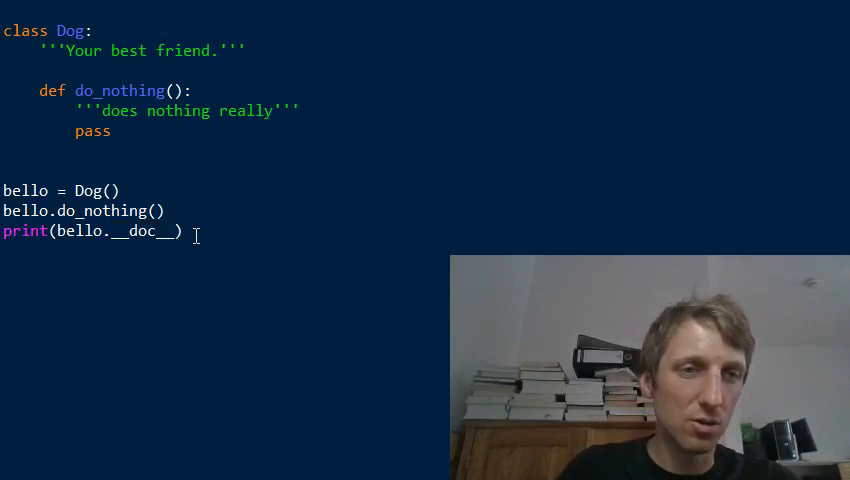
pyautogui.doubleClick(143, 230)
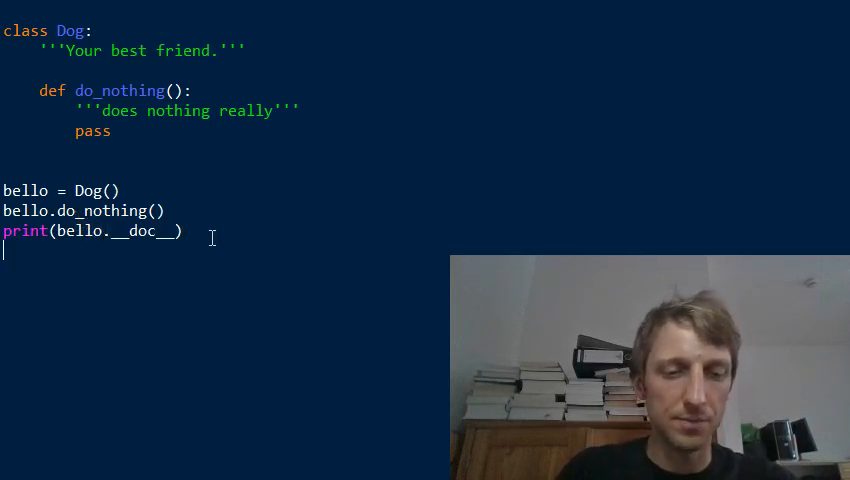
pyautogui.write('print')
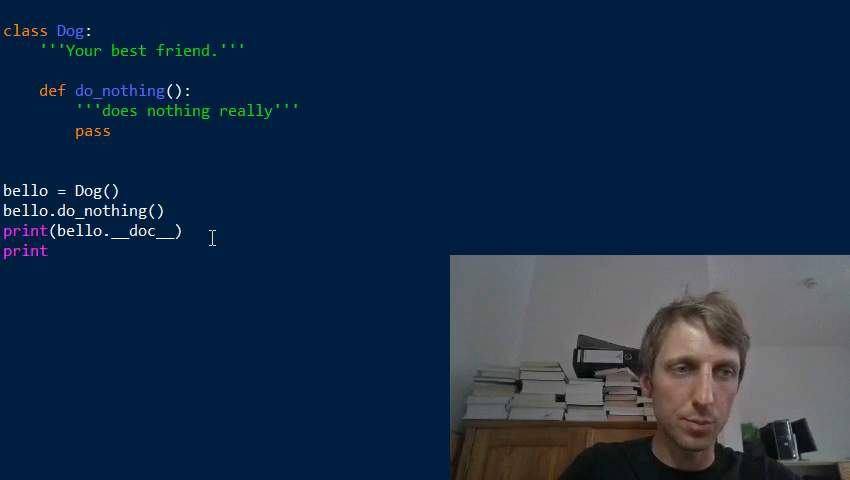
pyautogui.write('(Dog.__doc__')
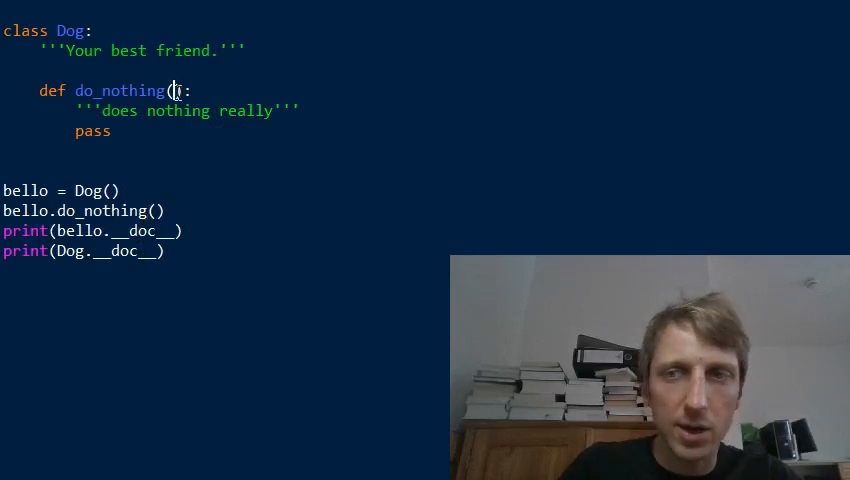
# Step: Add self to do_nothing's parameters and prefix its docstring with __doc__ =
pyautogui.write('self')
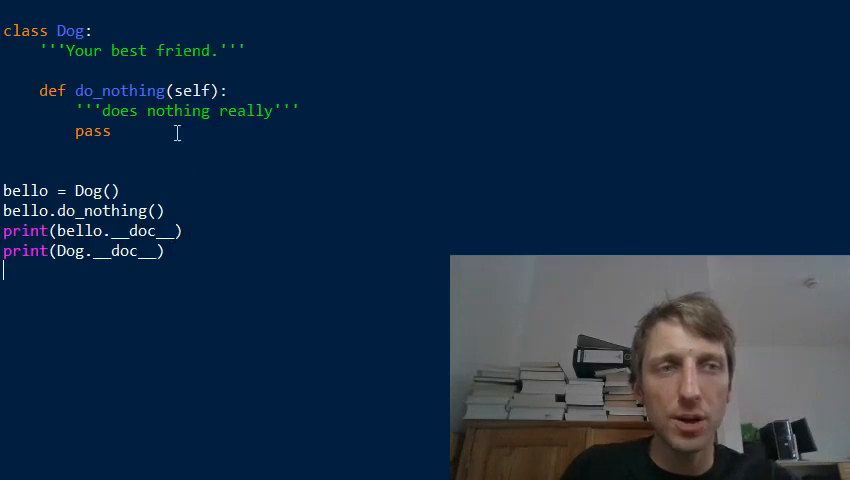
pyautogui.moveTo(74, 110); pyautogui.dragTo(300, 110)
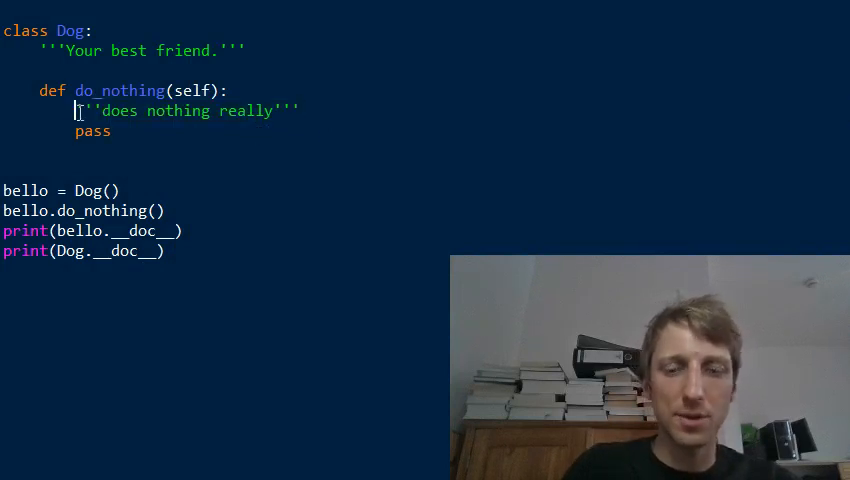
pyautogui.write('__doc__ =')
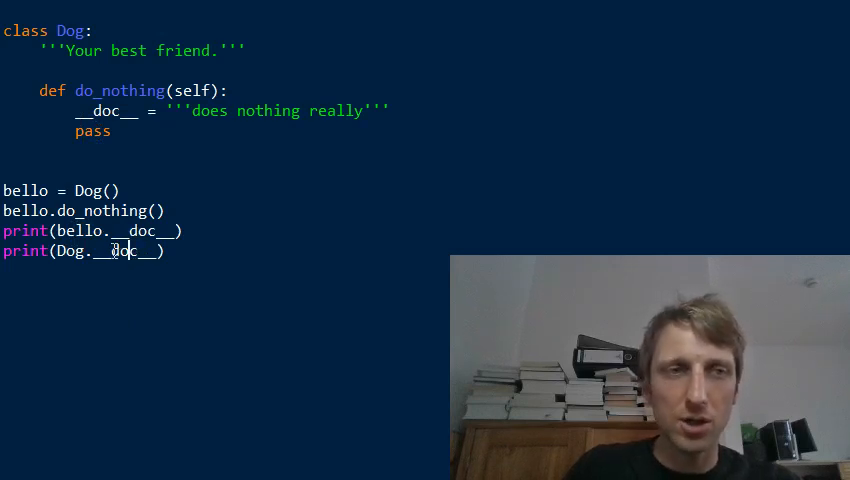
pyautogui.doubleClick(102, 110)
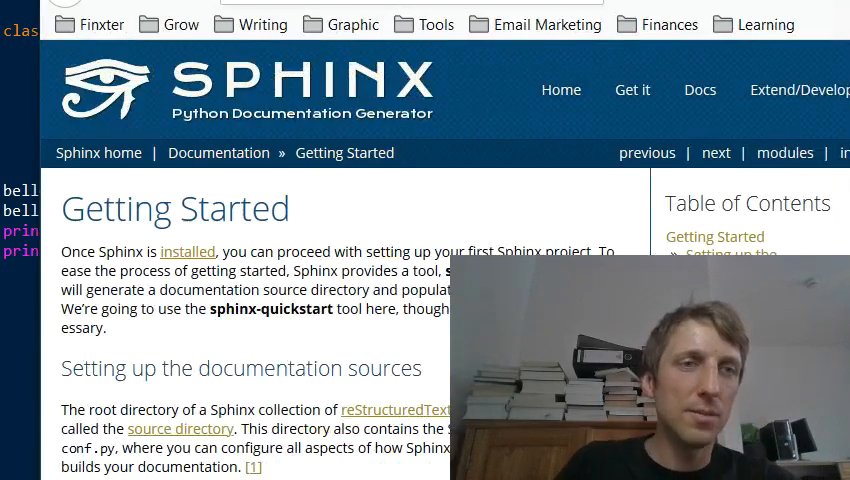
# Step: Skim the Sphinx Getting Started guide and jump to its Autodoc section
pyautogui.scroll(-3)
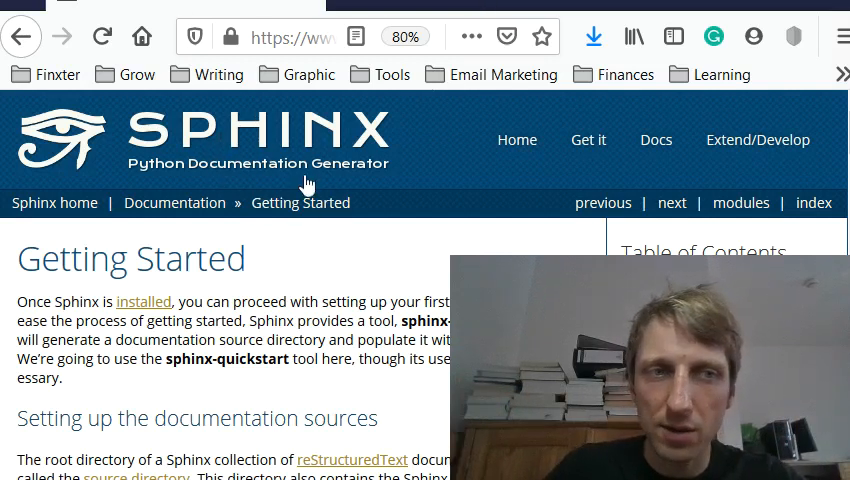
pyautogui.moveTo(310, 263)
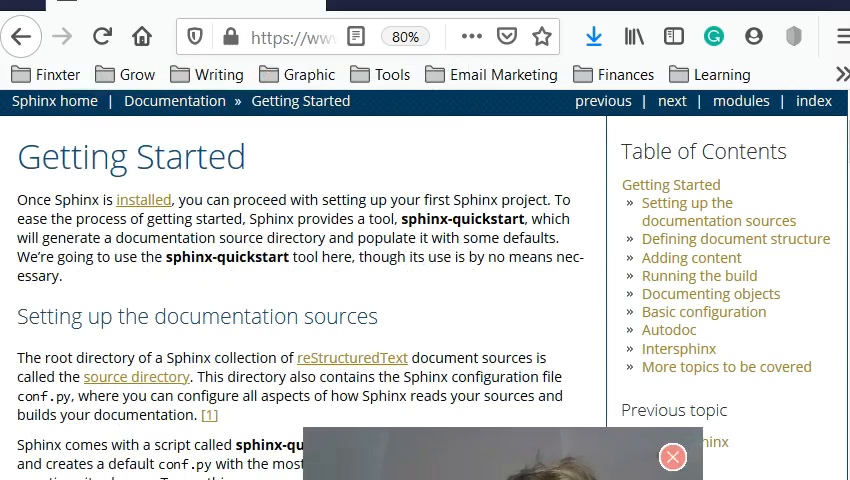
pyautogui.scroll(-3)
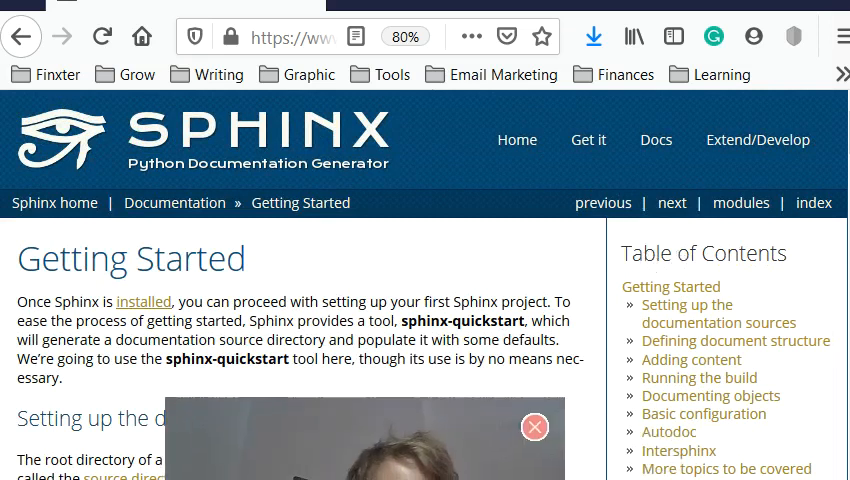
pyautogui.click(534, 426)
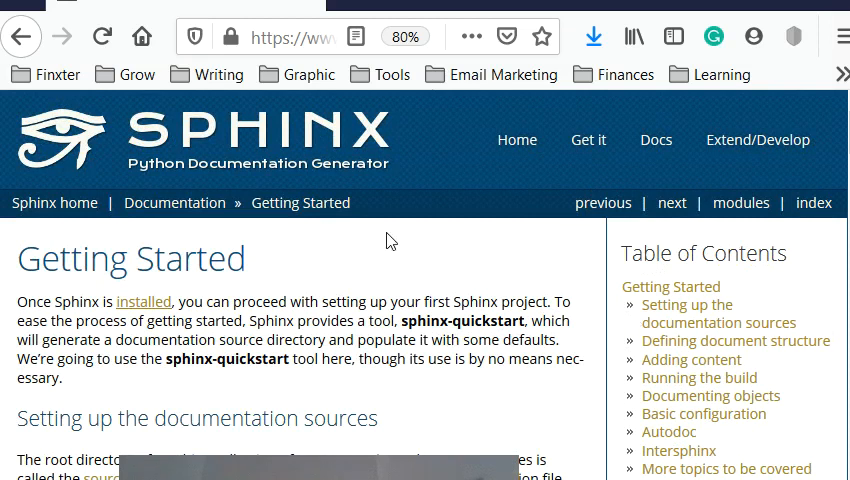
pyautogui.moveTo(388, 217)
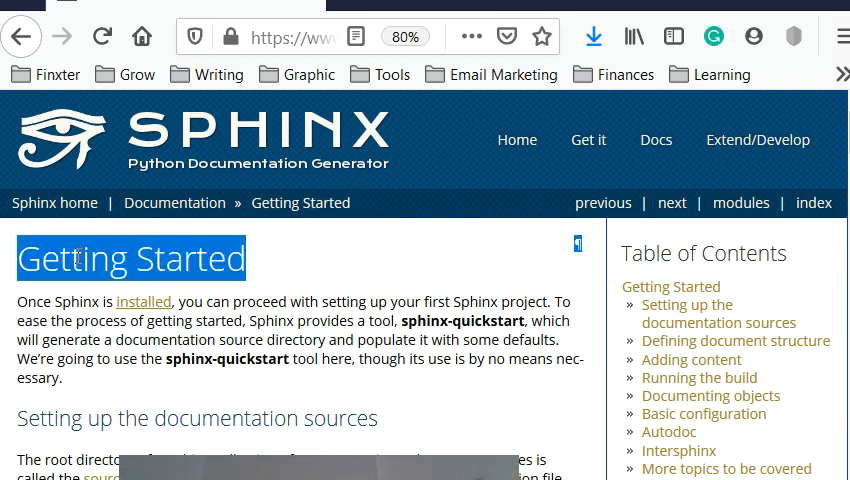
pyautogui.scroll(-3)
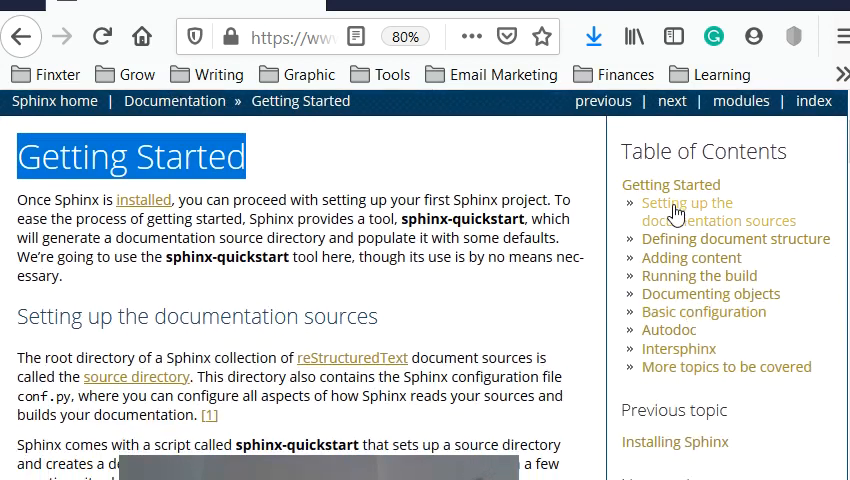
pyautogui.scroll(-3)
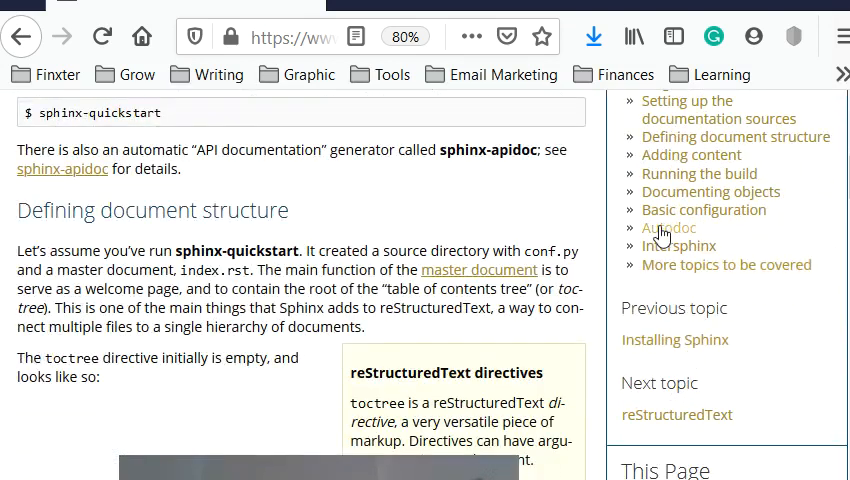
pyautogui.click(667, 228)
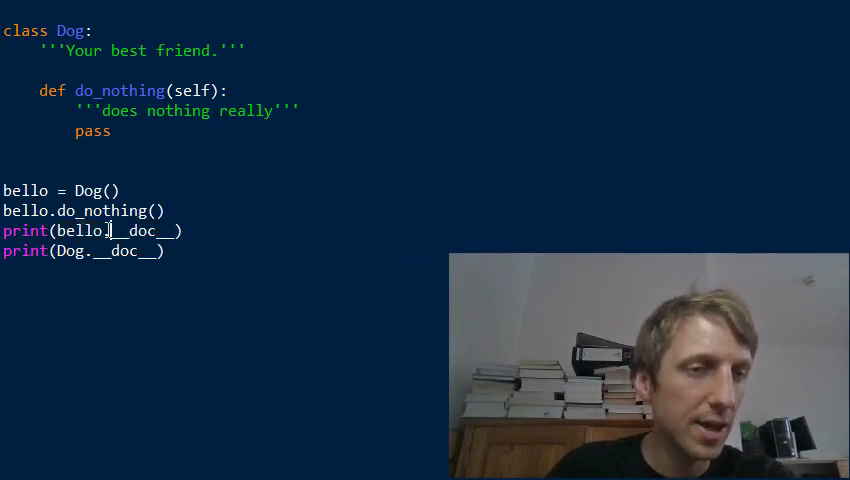
# Step: Begin a new print(bello.do_not… line to show the do_nothing method
pyautogui.doubleClick(81, 231)
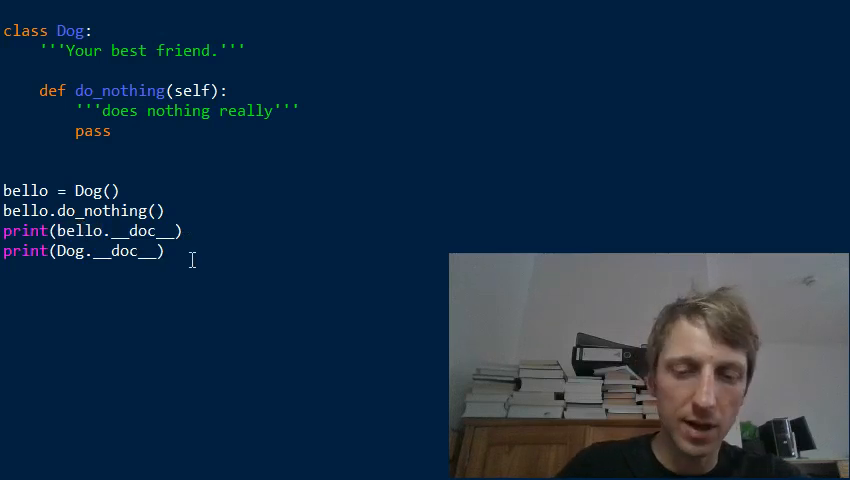
pyautogui.write('print(bello')
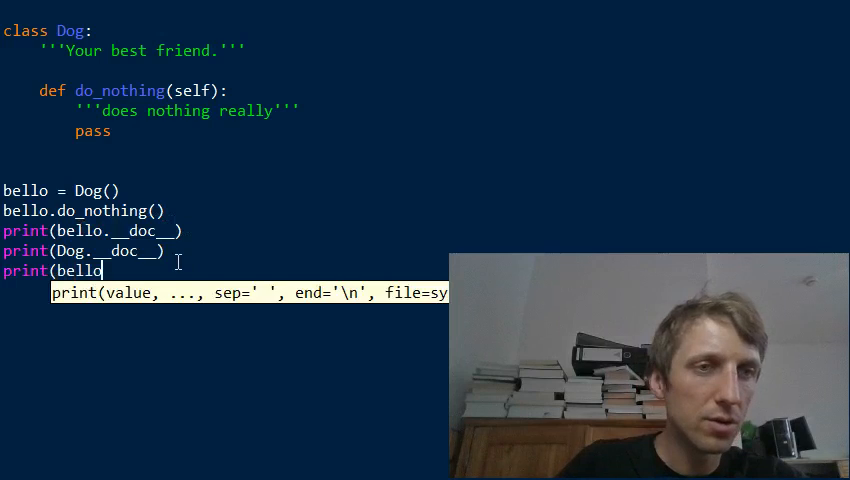
pyautogui.write('.')
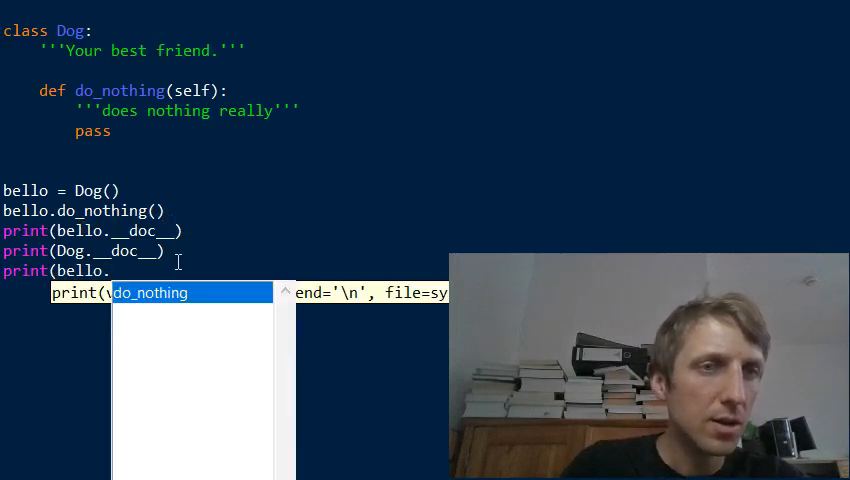
pyautogui.write('do_not')
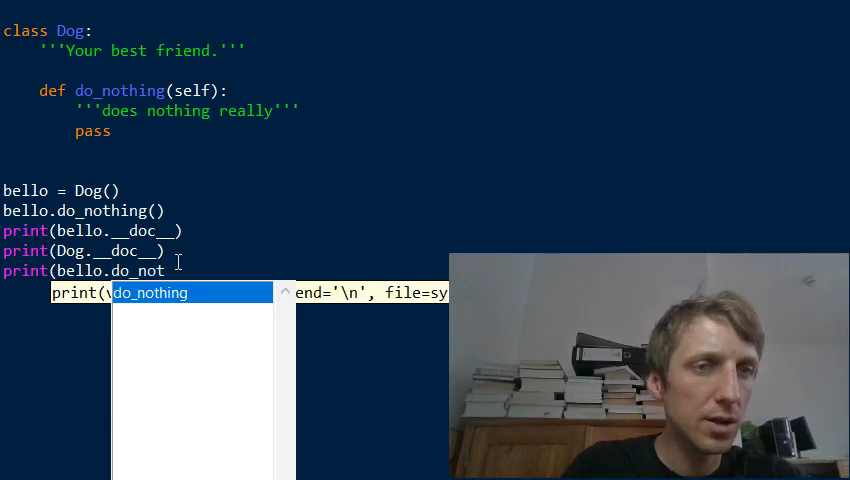
pyautogui.write('hing')
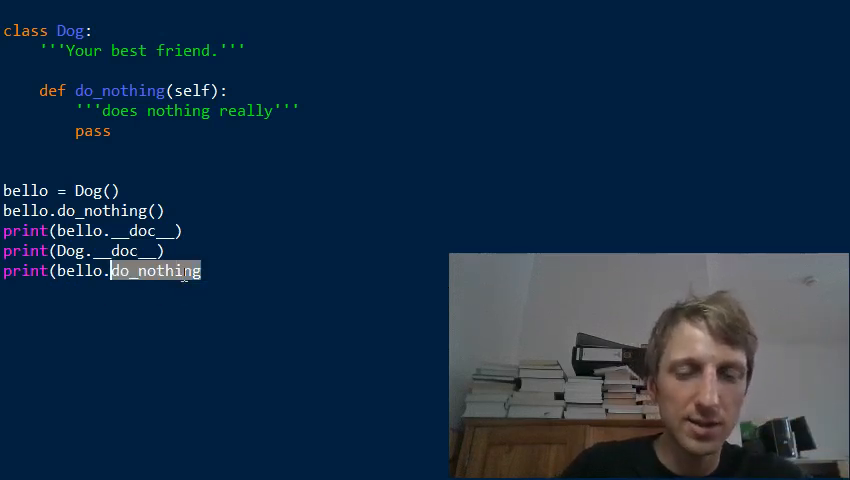
pyautogui.write('do_not')
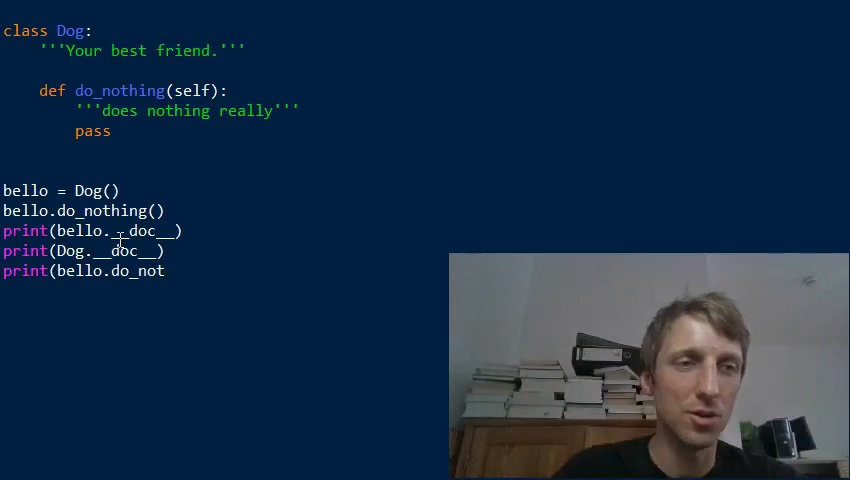
# Step: Delete the unfinished print(bello.do_not line
pyautogui.press('backspace')
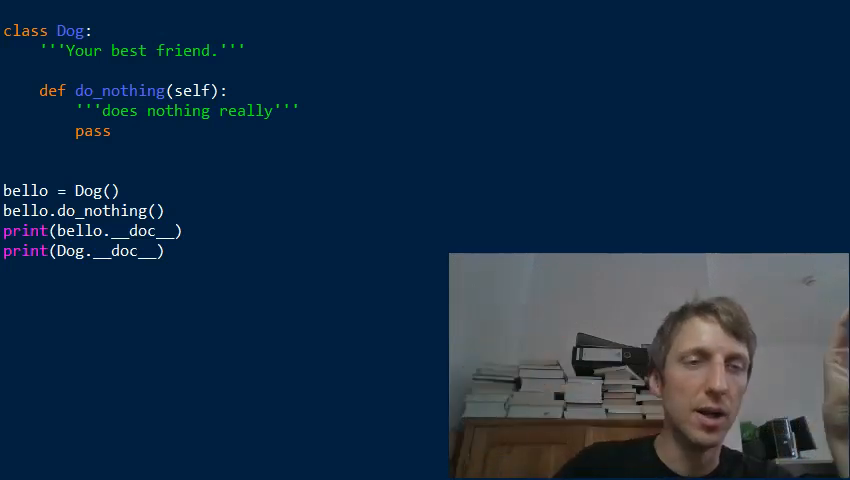
pyautogui.moveTo(65, 50); pyautogui.dragTo(247, 50)
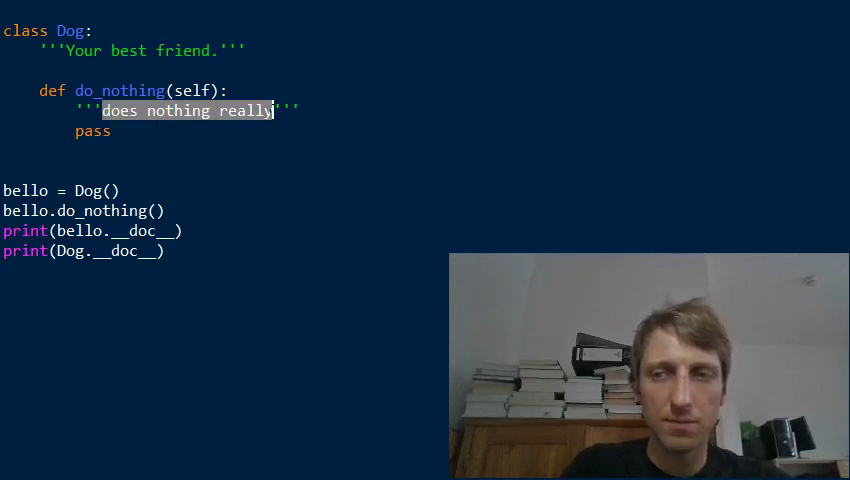
# Step: Replace do_nothing's docstring 'does nothing really' with 'Returns nothing.'
pyautogui.write("Returns'''")
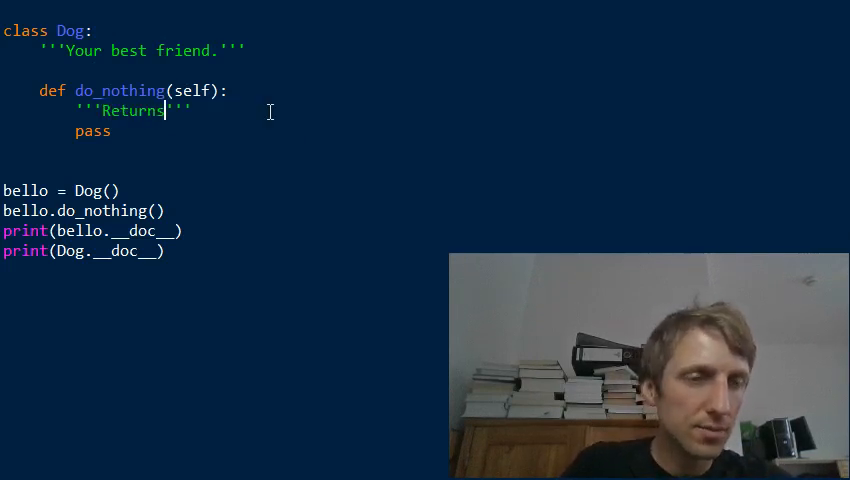
pyautogui.write('nothing')
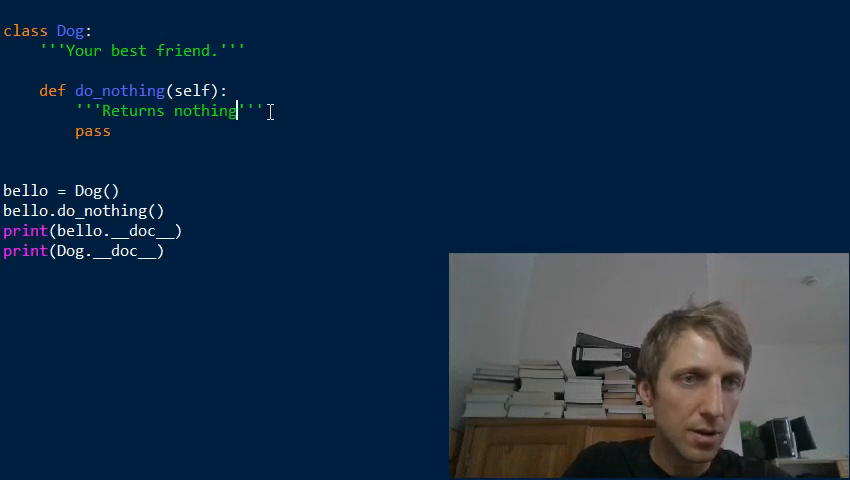
pyautogui.write('.')
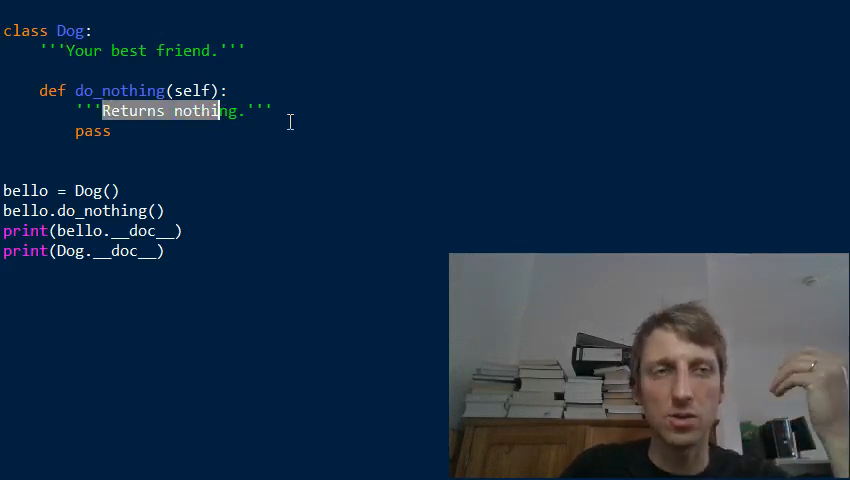
pyautogui.doubleClick(203, 111)
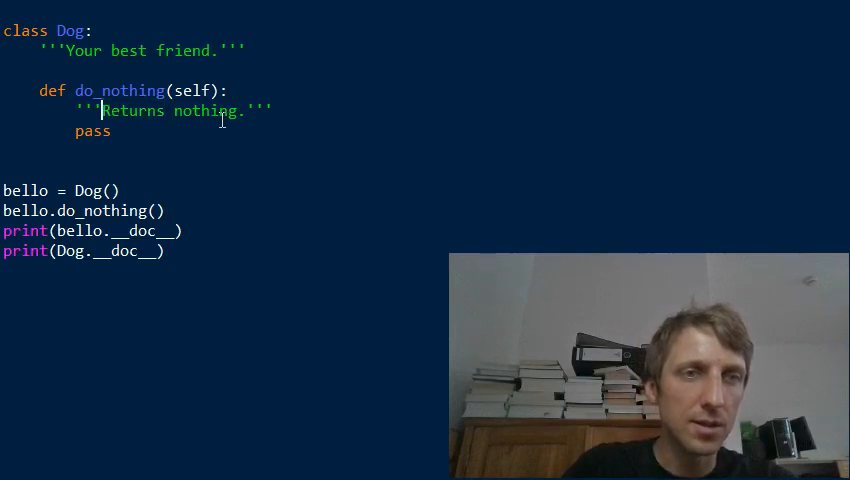
pyautogui.write('do_not')
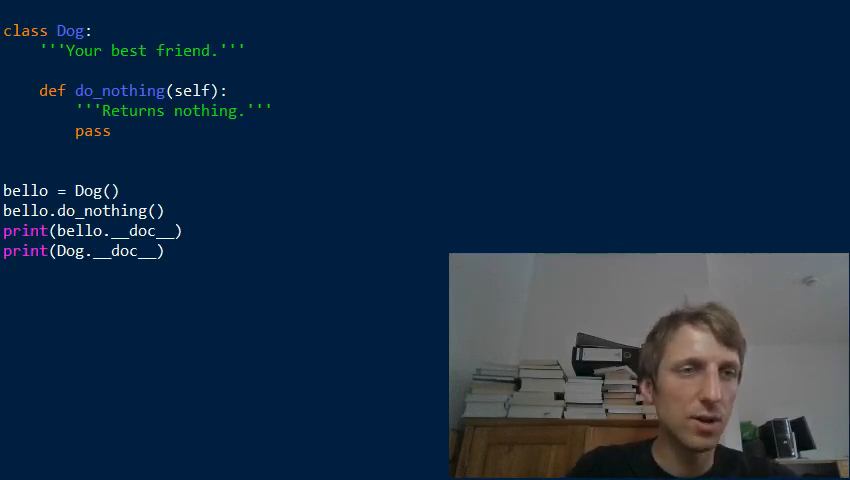
# Step: Prefix the docstring with 'Do X and' and add x, y, z parameters to do_nothing
pyautogui.write('Do X and r')
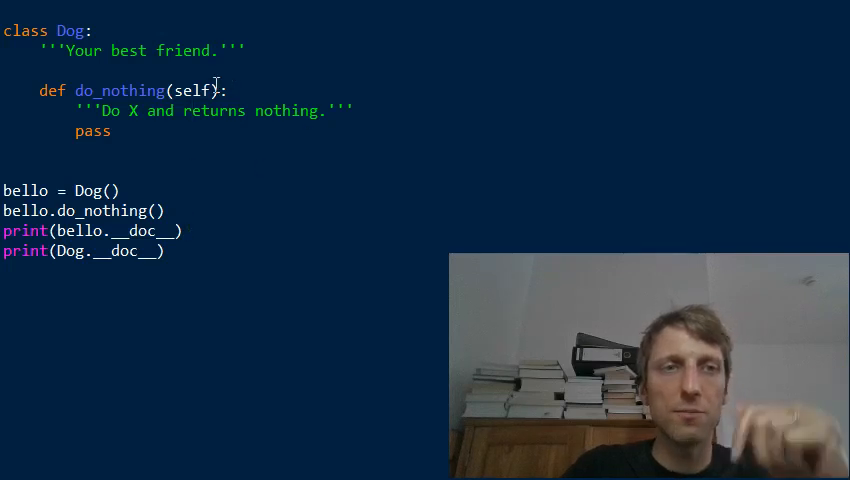
pyautogui.write(', x, y')
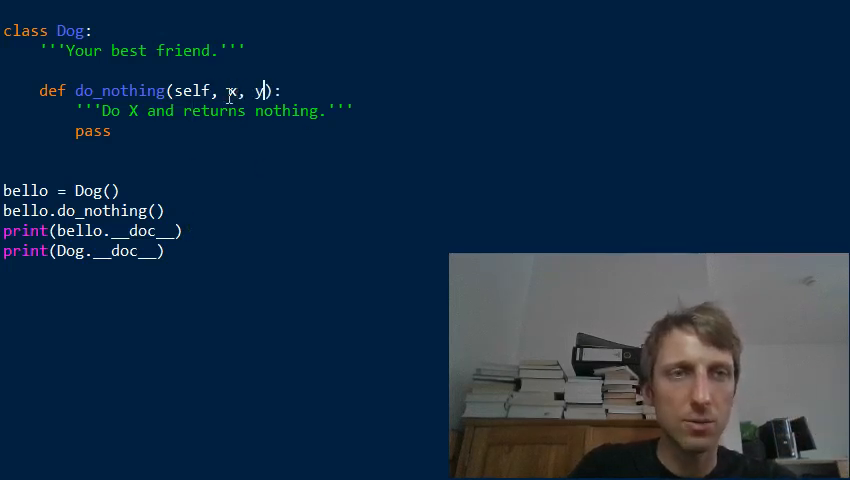
pyautogui.write(', z')
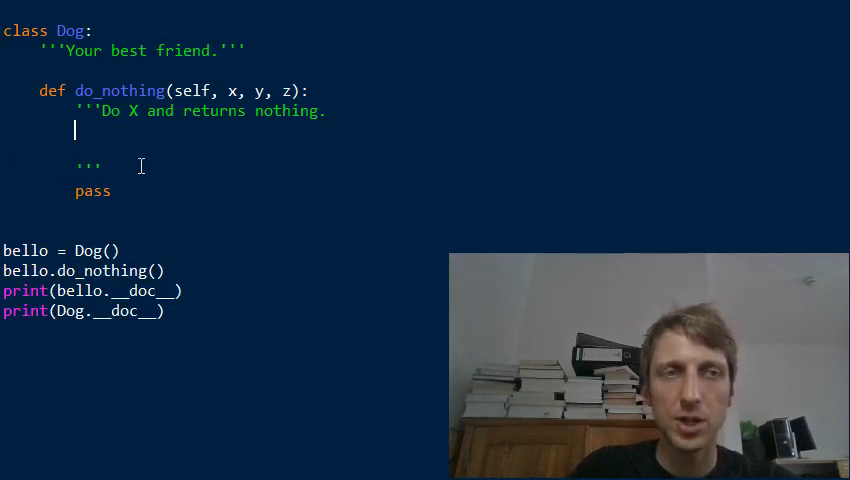
# Step: Write 'Keyword arguments:' with x --- some magic number, y --- some profane number, z --- your name
pyautogui.write('Key')
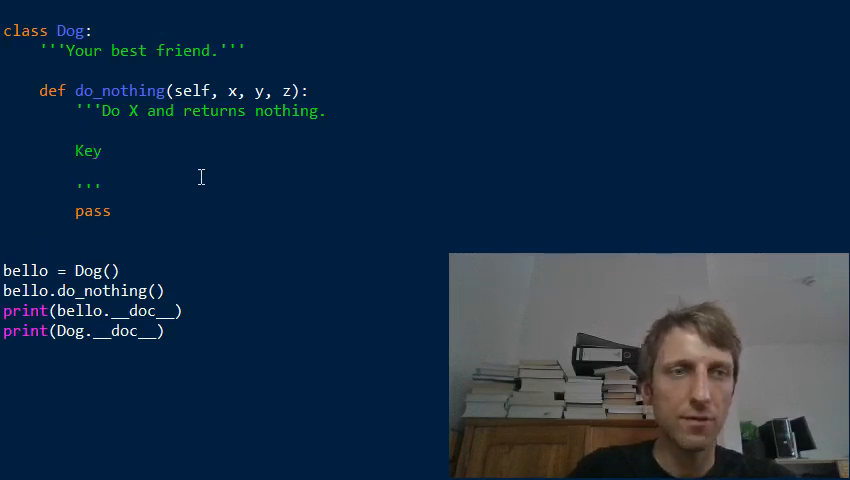
pyautogui.write('word arguments:')
pyautogui.write('x --')
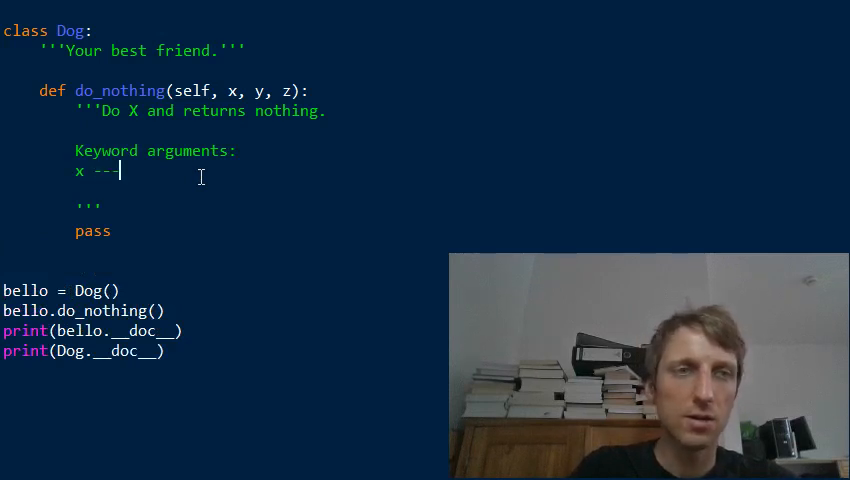
pyautogui.write('some magic')
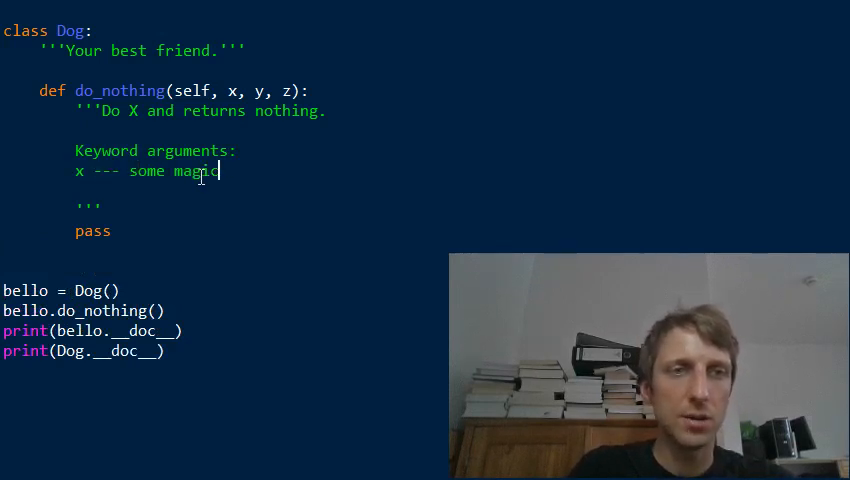
pyautogui.write('number')
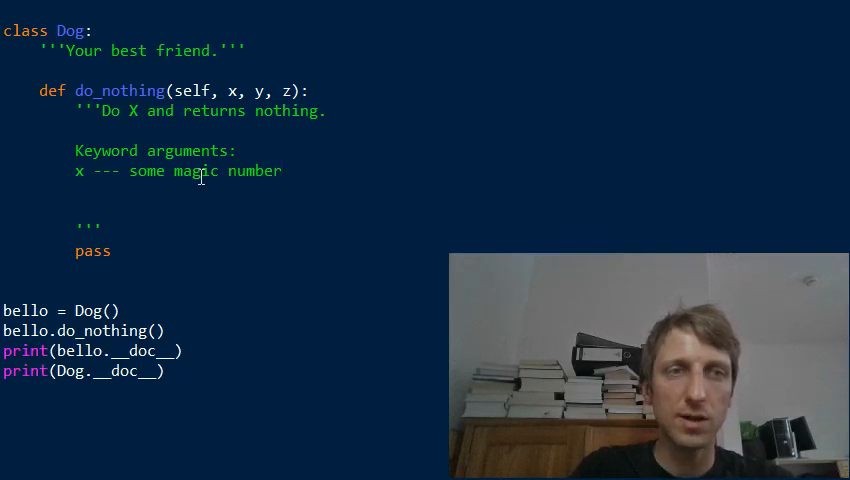
pyautogui.write('y ---')
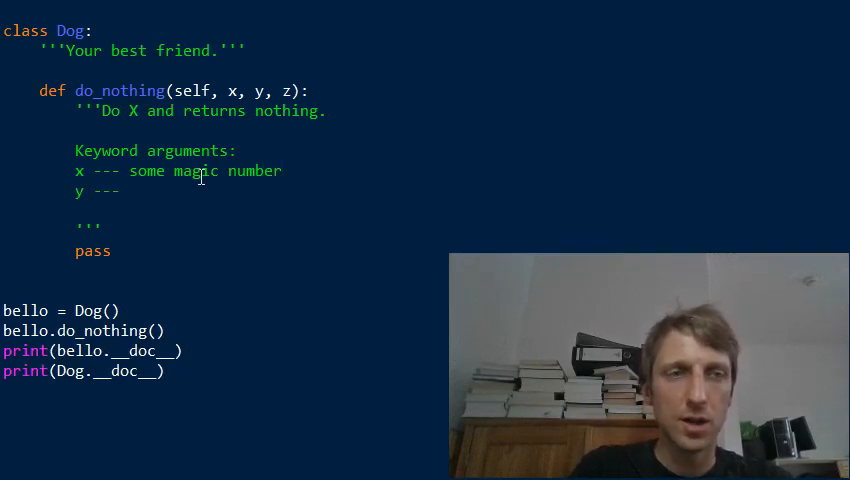
pyautogui.write('some pr')
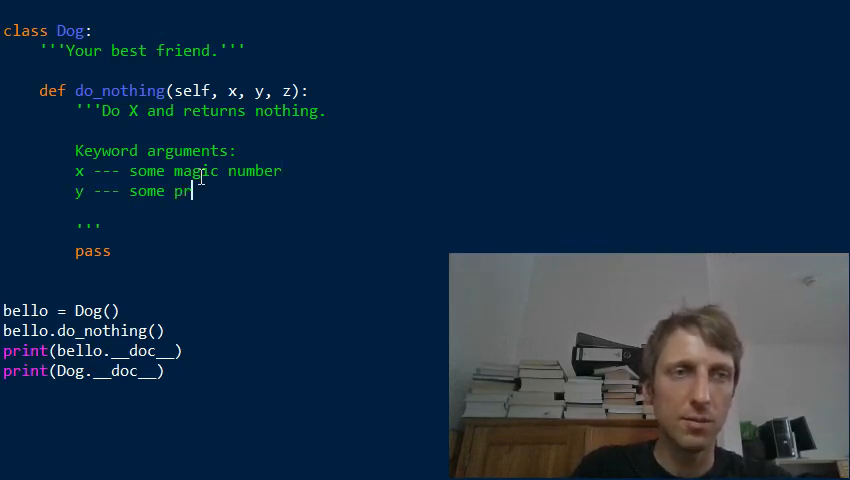
pyautogui.write('ofane nub')
pyautogui.write('z --- your')
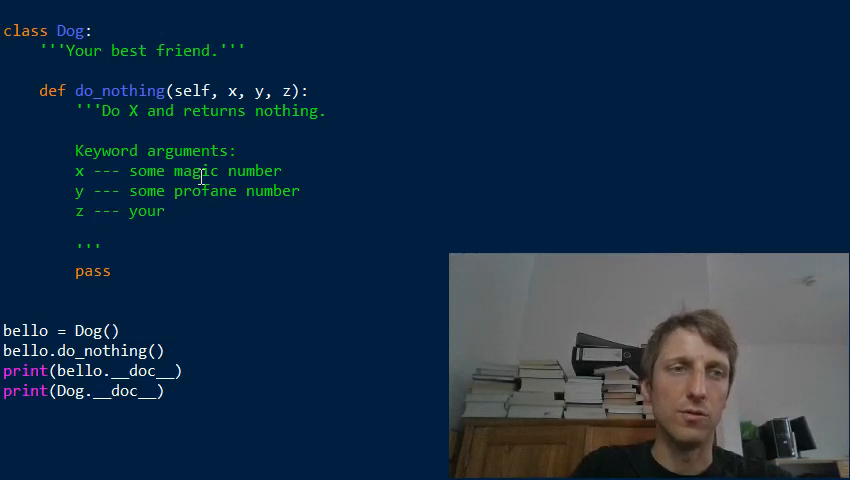
pyautogui.write('name')
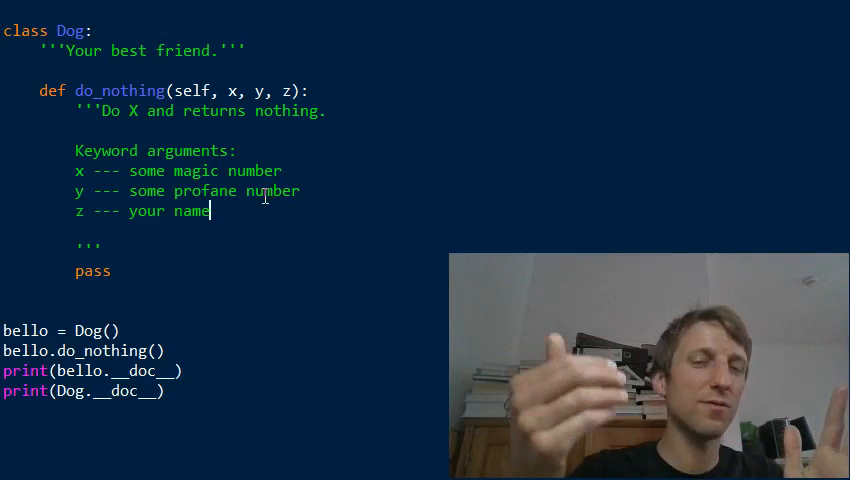
# Step: Remove the blank lines after 'z --- your name' so the closing triple quotes sit on their own line below it
pyautogui.moveTo(157, 150); pyautogui.dragTo(210, 211)
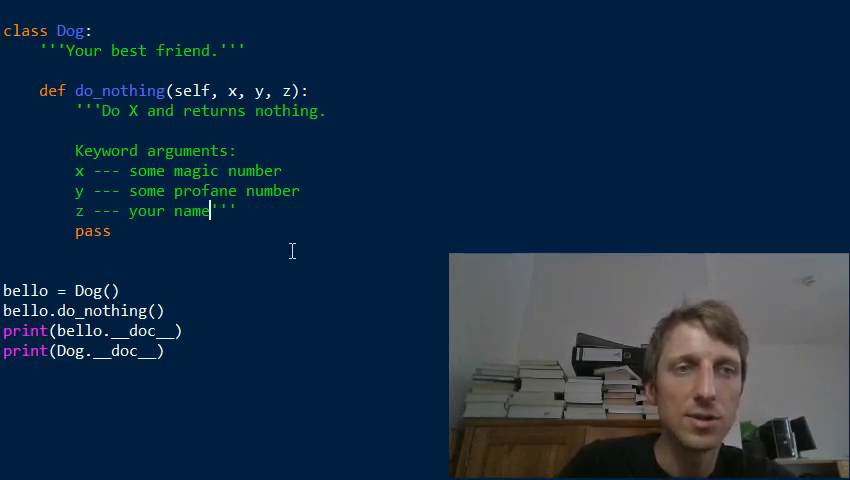
pyautogui.press('enter')
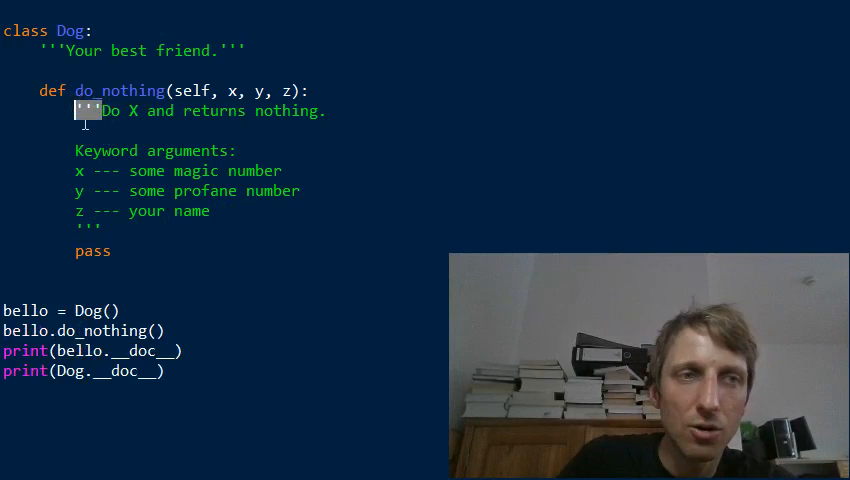
pyautogui.moveTo(100, 232)
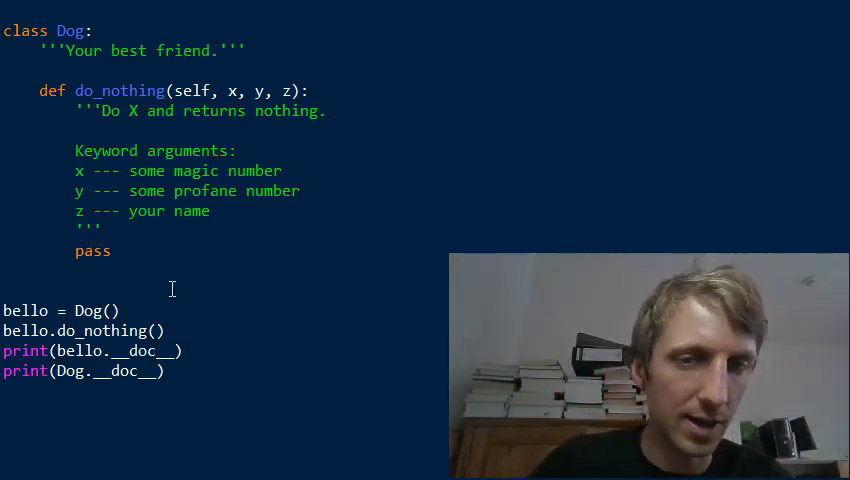
pyautogui.moveTo(289, 308)
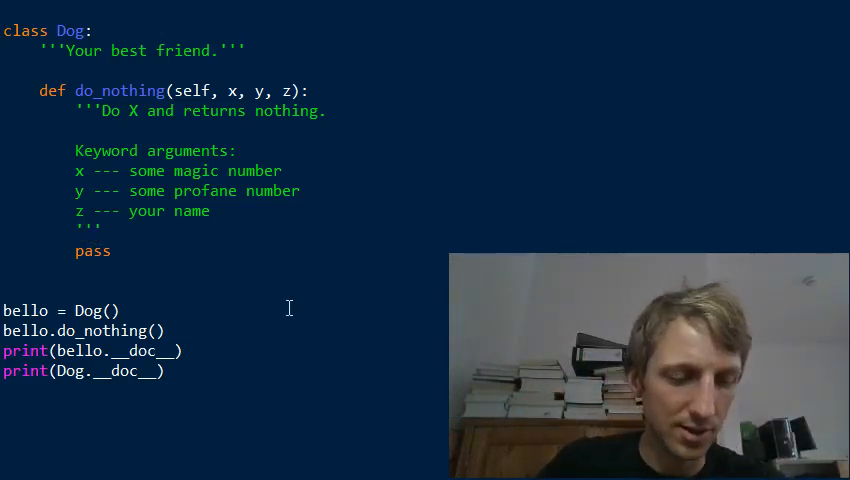